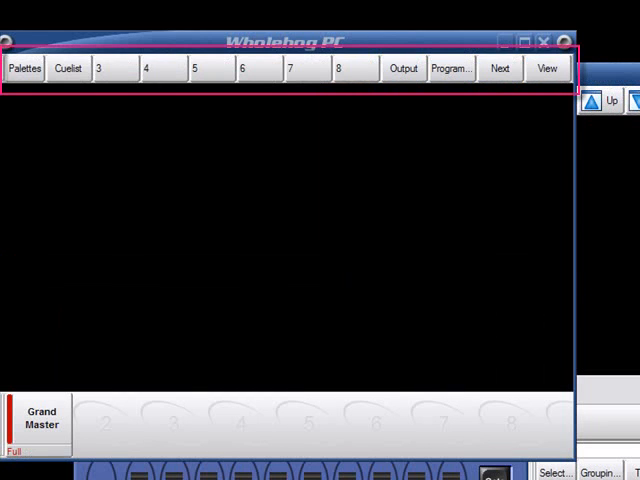
Bring up the Cuelist view and then the Output window of fixture parameters
{"action": "left_click", "coordinate": [24, 68]}
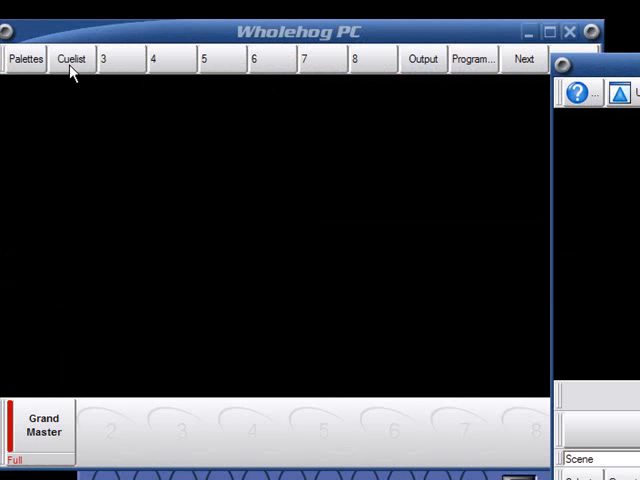
{"action": "left_click", "coordinate": [72, 58]}
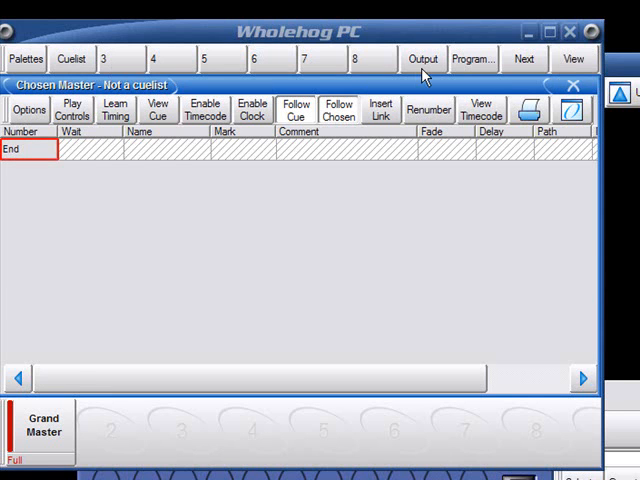
{"action": "left_click", "coordinate": [422, 58]}
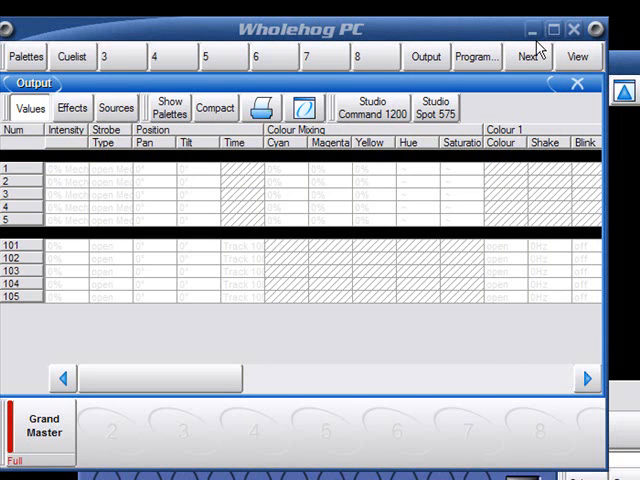
Page forward through the higher-numbered views 11–48 on the View toolbar
{"action": "left_click", "coordinate": [528, 56]}
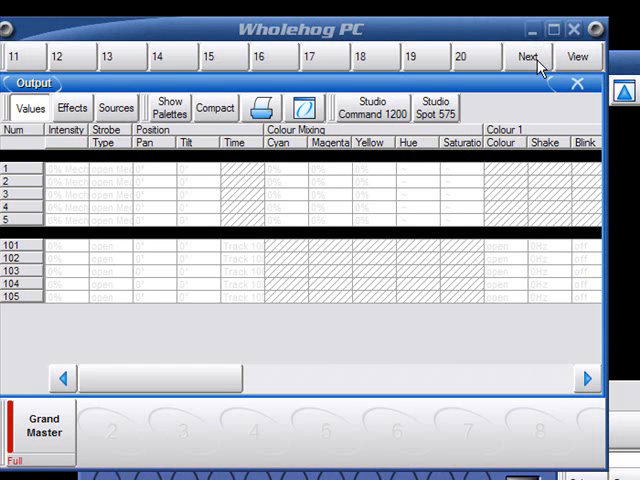
{"action": "left_click", "coordinate": [528, 56]}
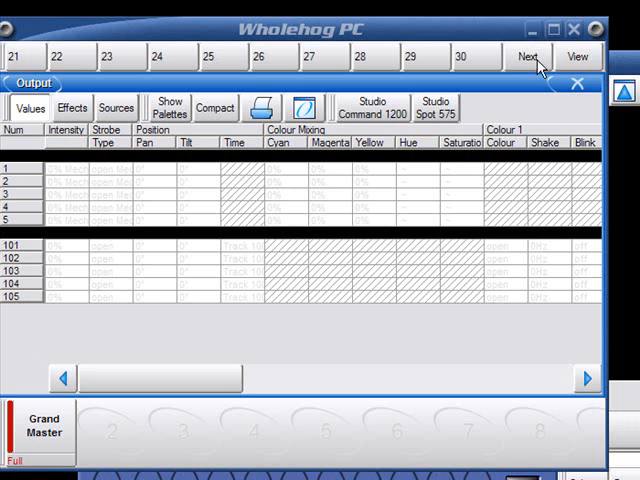
{"action": "left_click", "coordinate": [528, 56]}
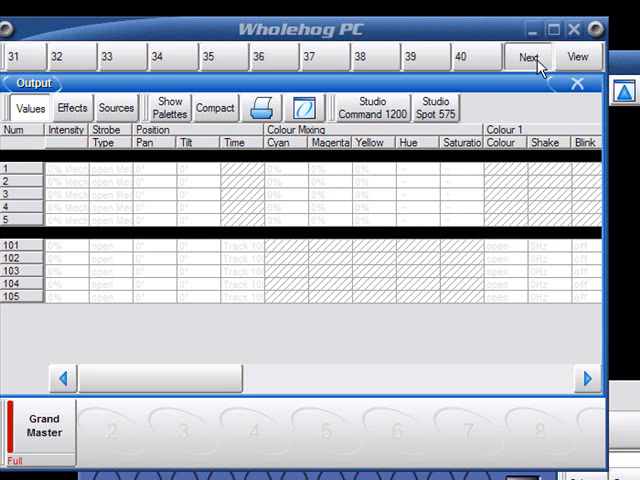
{"action": "left_click", "coordinate": [532, 56]}
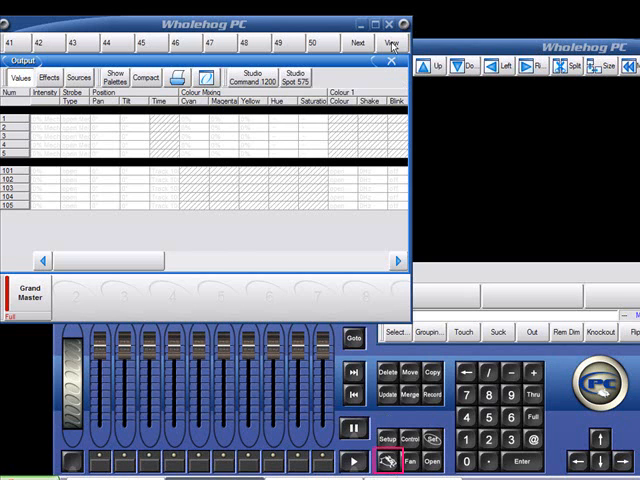
Return the View toolbar to page 1 and show the front panel's window selection keys
{"action": "left_click", "coordinate": [358, 42]}
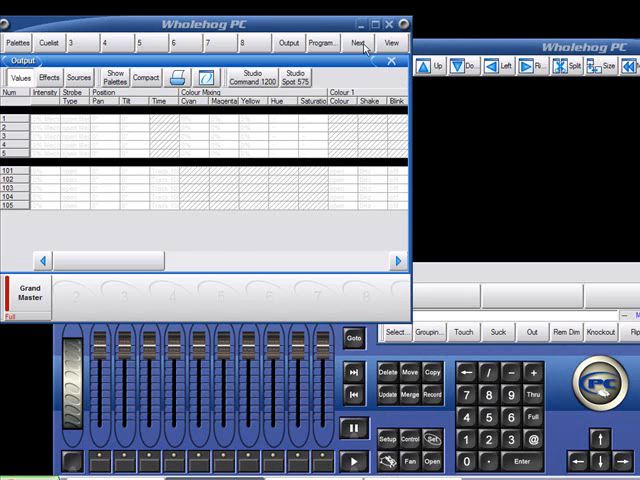
{"action": "left_click", "coordinate": [430, 460]}
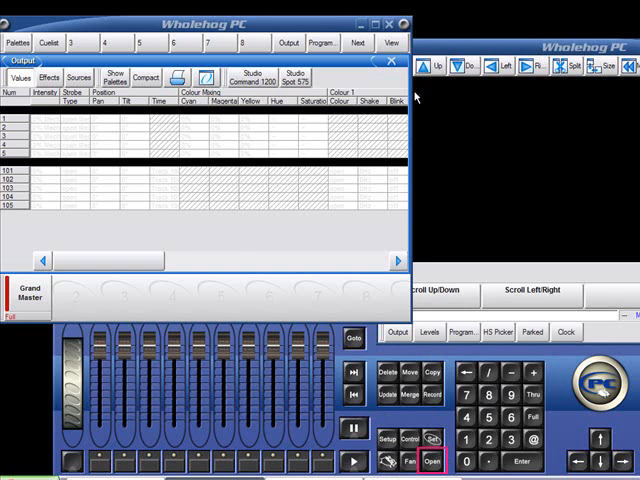
{"action": "left_click", "coordinate": [392, 42]}
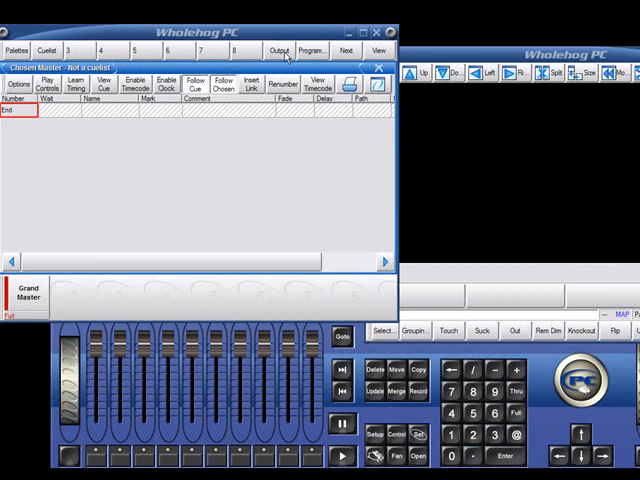
Place an Output window on the second display beside the cuelist and start storing the layout
{"action": "left_click", "coordinate": [278, 52]}
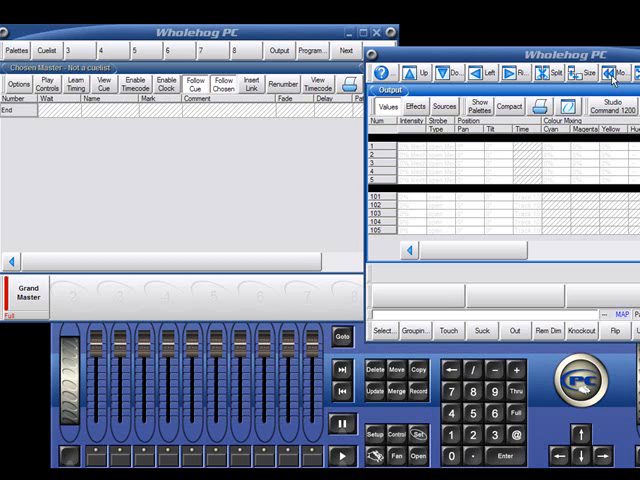
{"action": "mouse_move", "coordinate": [548, 176]}
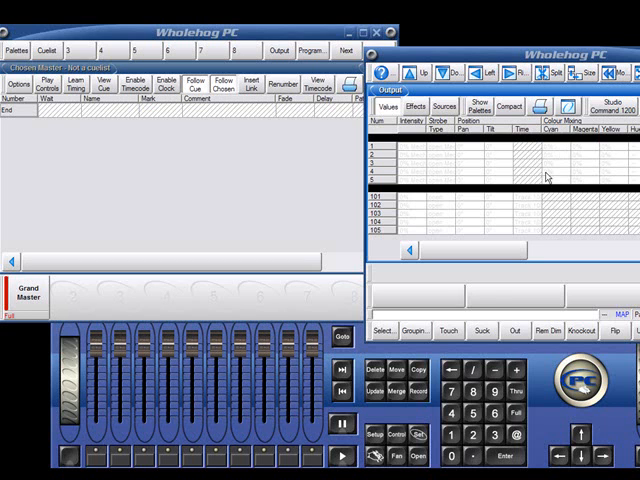
{"action": "mouse_move", "coordinate": [424, 404]}
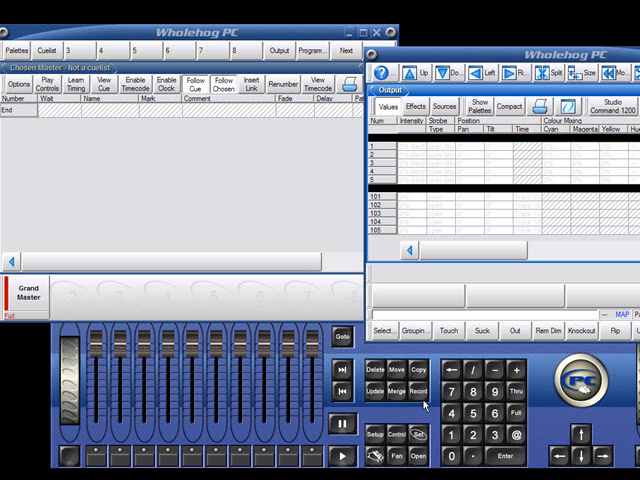
{"action": "left_click", "coordinate": [408, 392]}
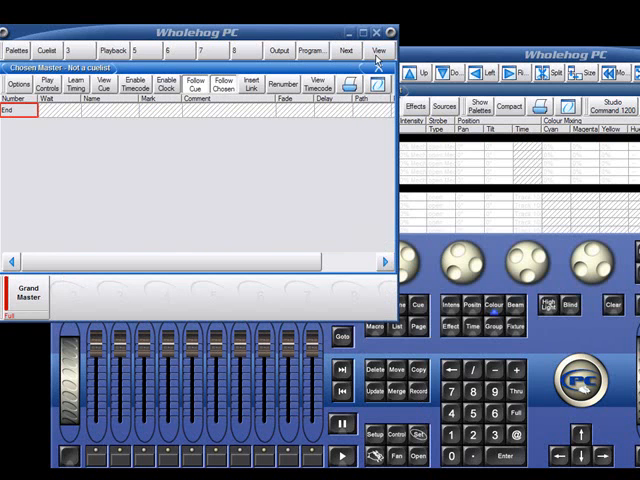
Store the current cuelist/output layout as View 3, listed before Playback
{"action": "left_click", "coordinate": [376, 52]}
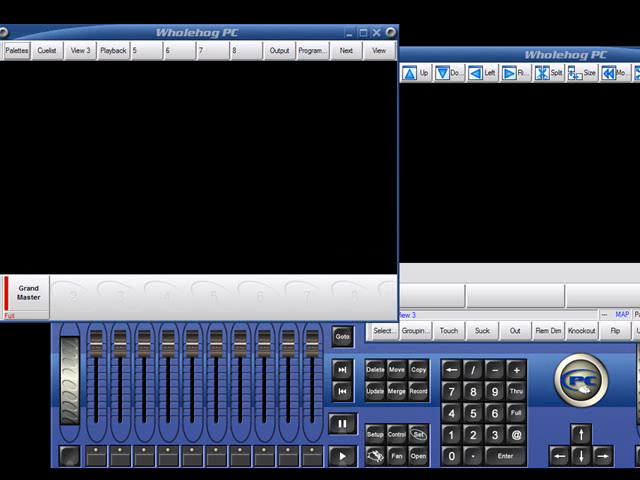
{"action": "mouse_move", "coordinate": [548, 356]}
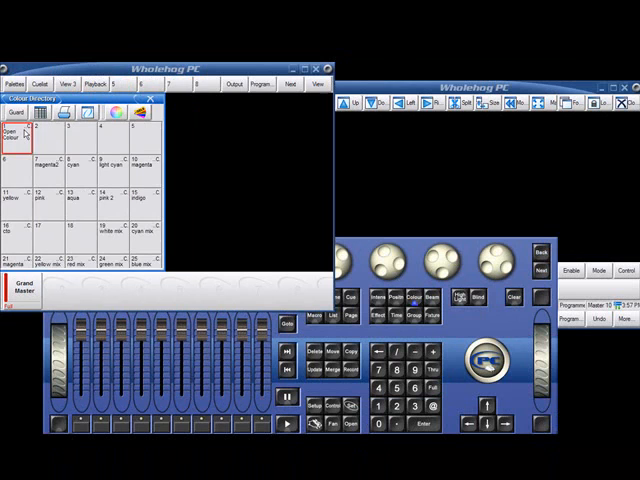
Scroll the panel window keys to reach the colour palette, picker and programmer windows
{"action": "scroll", "scroll_direction": "down", "scroll_amount": 3}
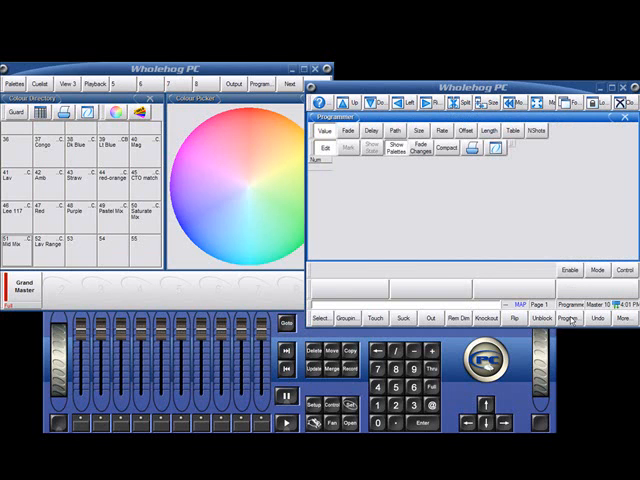
{"action": "mouse_move", "coordinate": [312, 266]}
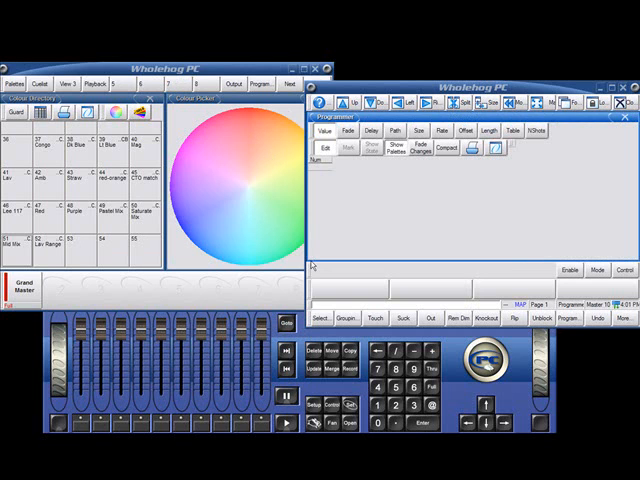
{"action": "mouse_move", "coordinate": [350, 378]}
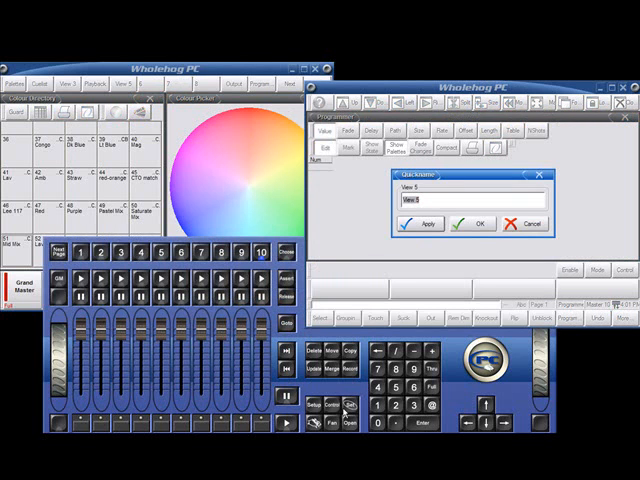
Name the recorded view in slot 5 'SC Color' in the Record dialog
{"action": "type", "text": "SC"}
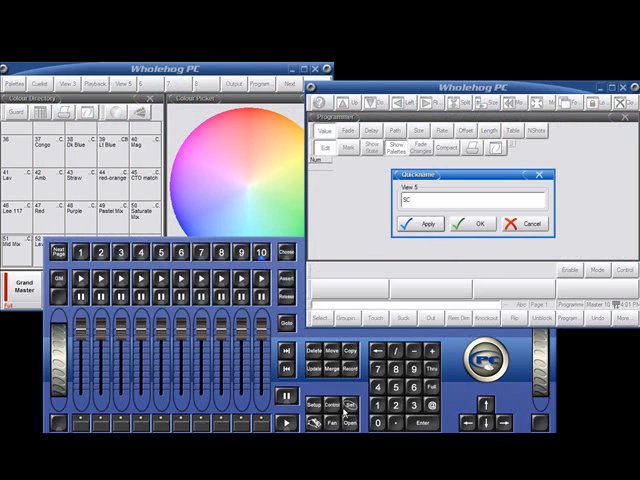
{"action": "type", "text": "Color"}
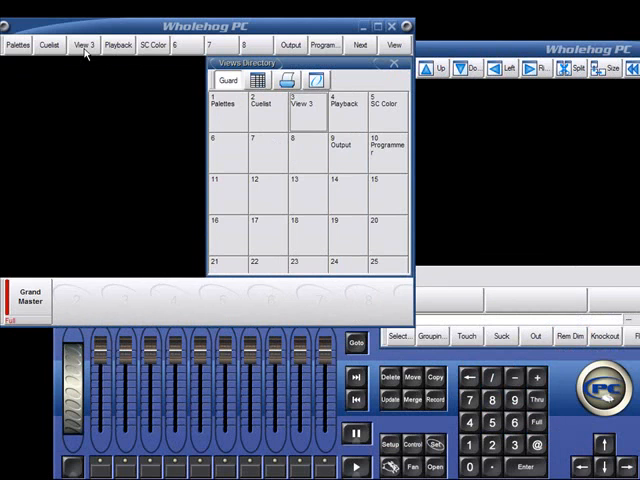
Select View 3 in the Views directory, rename it SAMPLE, and close the directory
{"action": "left_click", "coordinate": [304, 116]}
{"action": "type", "text": "SAMPLE"}
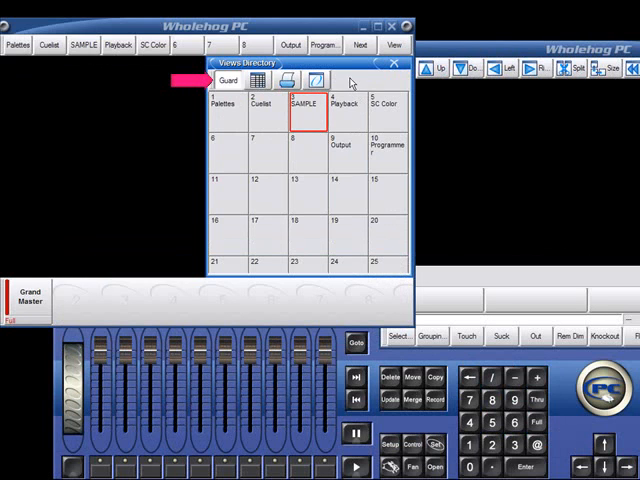
{"action": "mouse_move", "coordinate": [350, 82]}
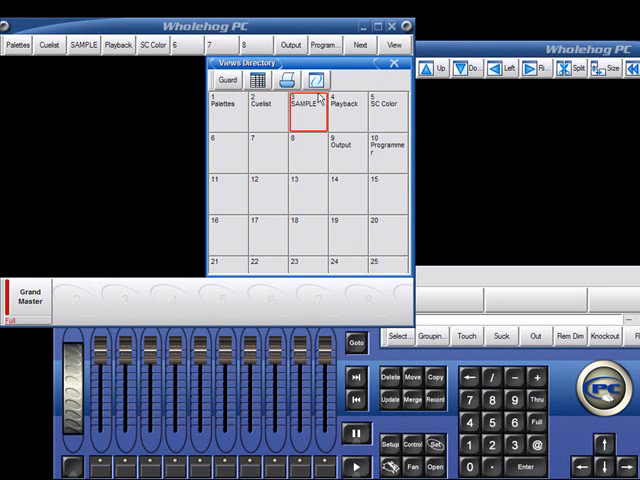
{"action": "left_click", "coordinate": [388, 118]}
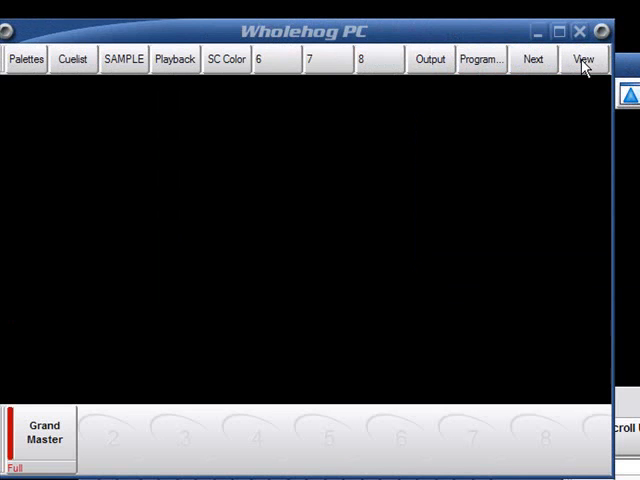
Show the Views directory as a spreadsheet list and set SAMPLE's additive cell to No
{"action": "left_click", "coordinate": [584, 60]}
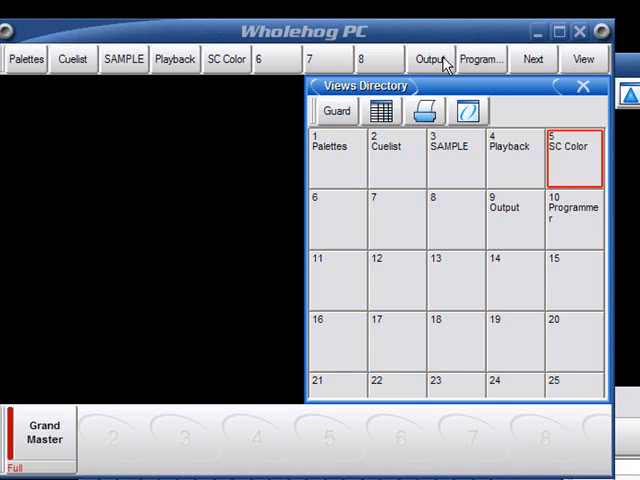
{"action": "left_click", "coordinate": [378, 112]}
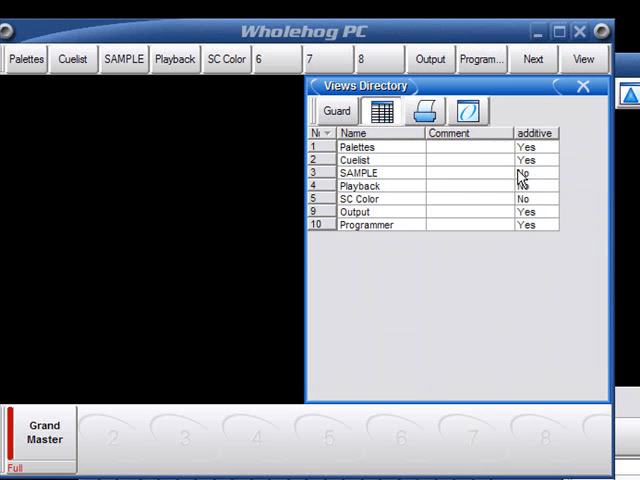
{"action": "left_click", "coordinate": [536, 172]}
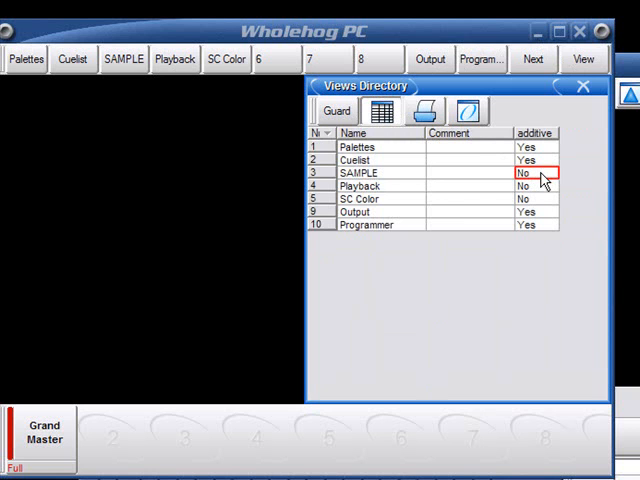